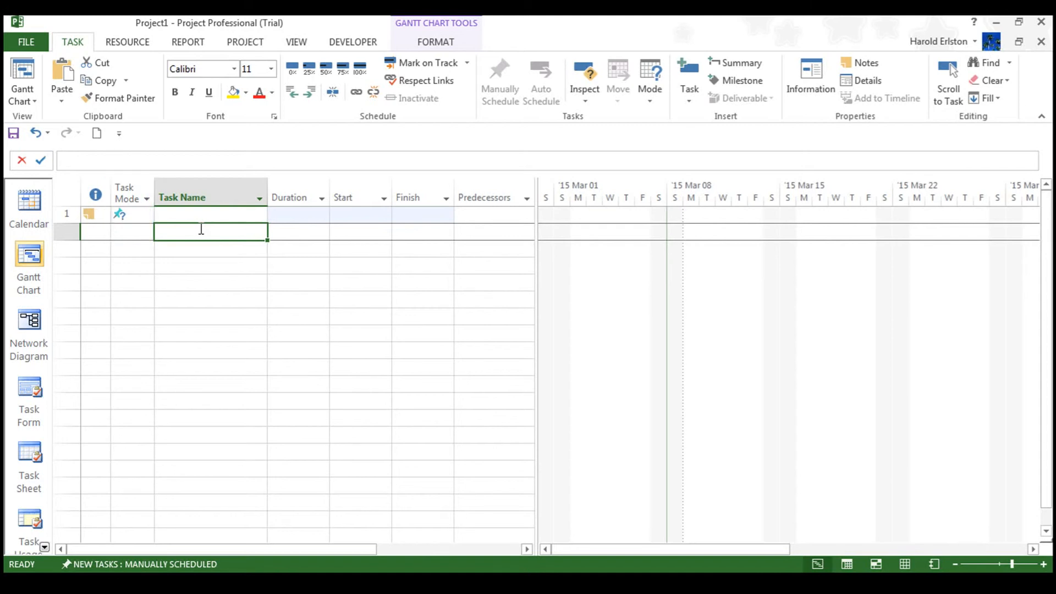
Select the first Task Name cell and open the Gantt Chart Tools Format tab
{"action": "left_click", "coordinate": [181, 197]}
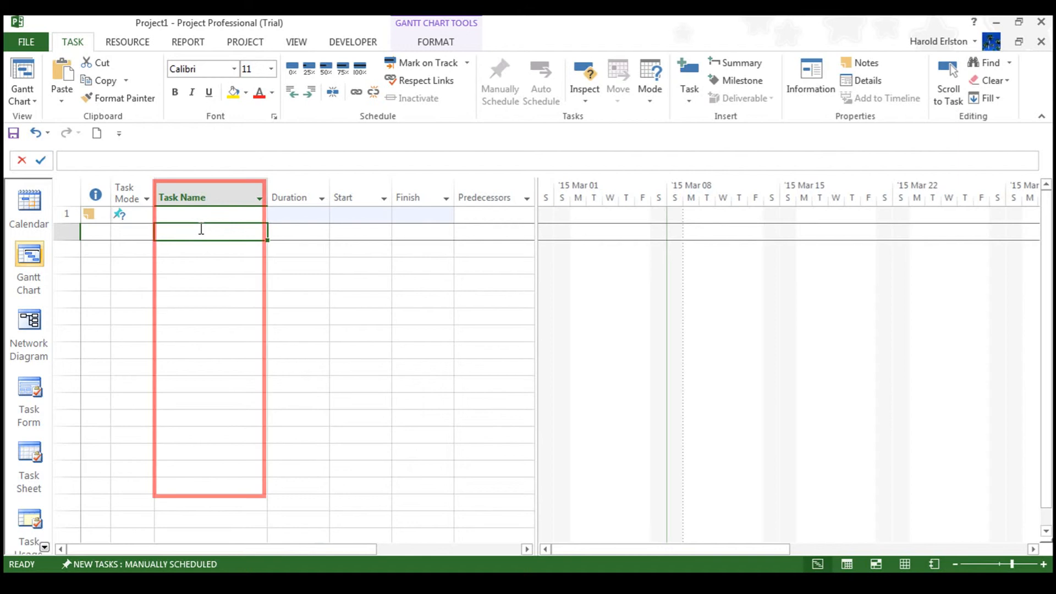
{"action": "left_click", "coordinate": [432, 42]}
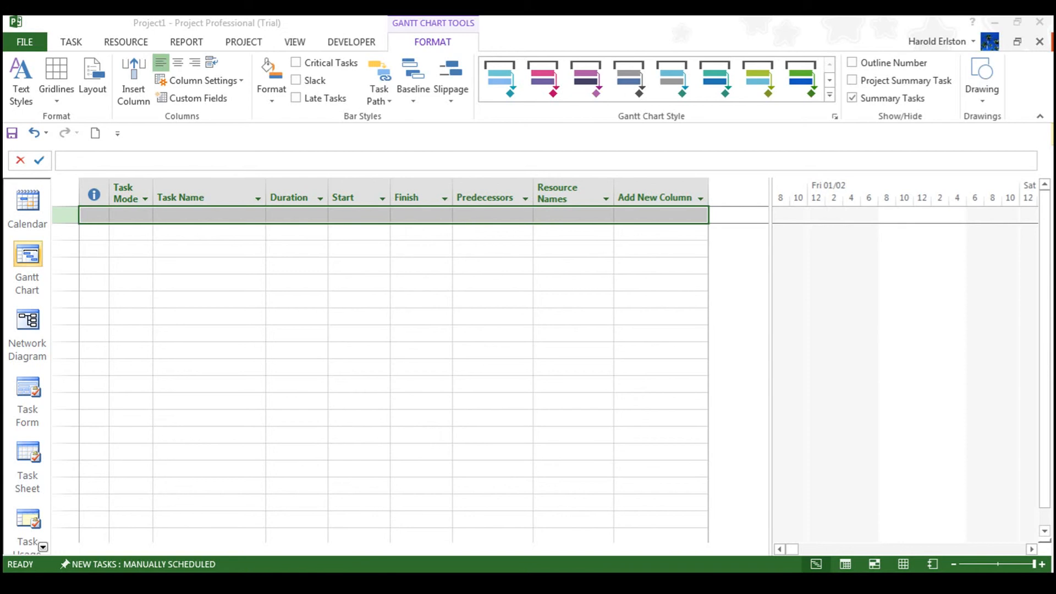
{"action": "left_click", "coordinate": [209, 214]}
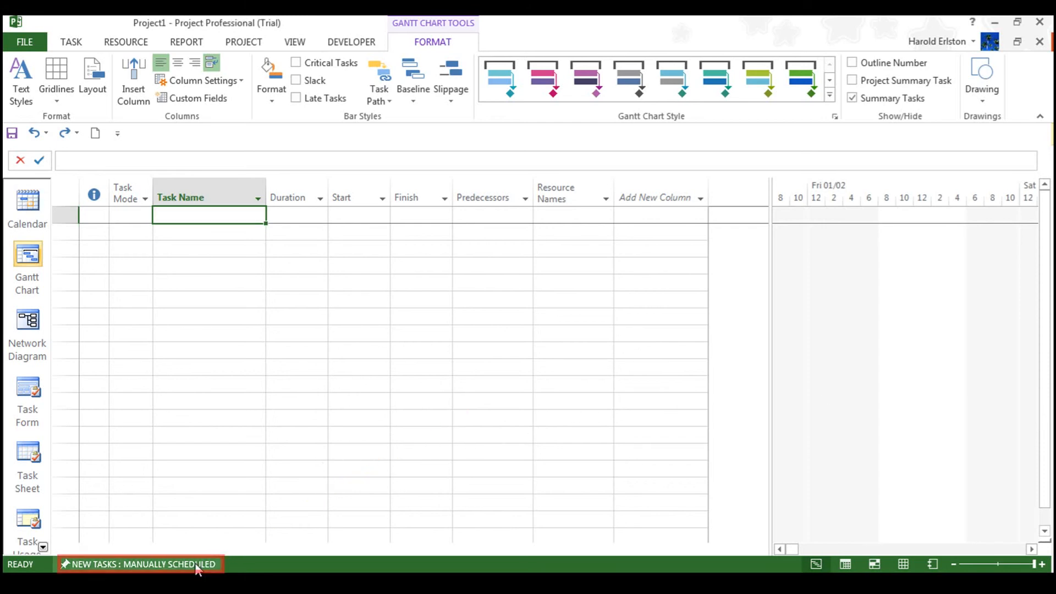
{"action": "left_click", "coordinate": [138, 564]}
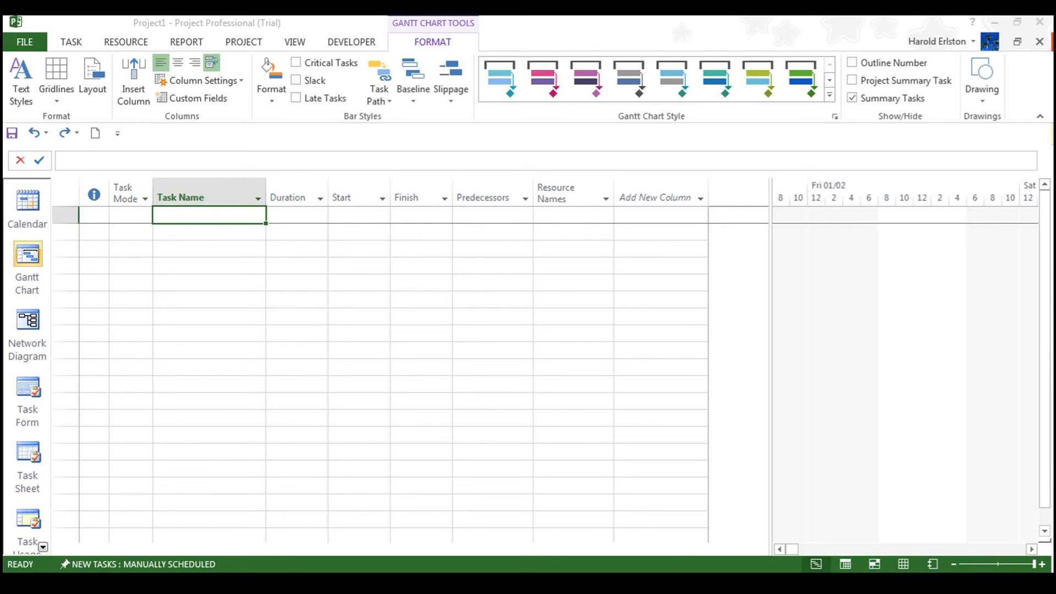
Enter 'Test' as the first manually scheduled task in row 1
{"action": "type", "text": "Test"}
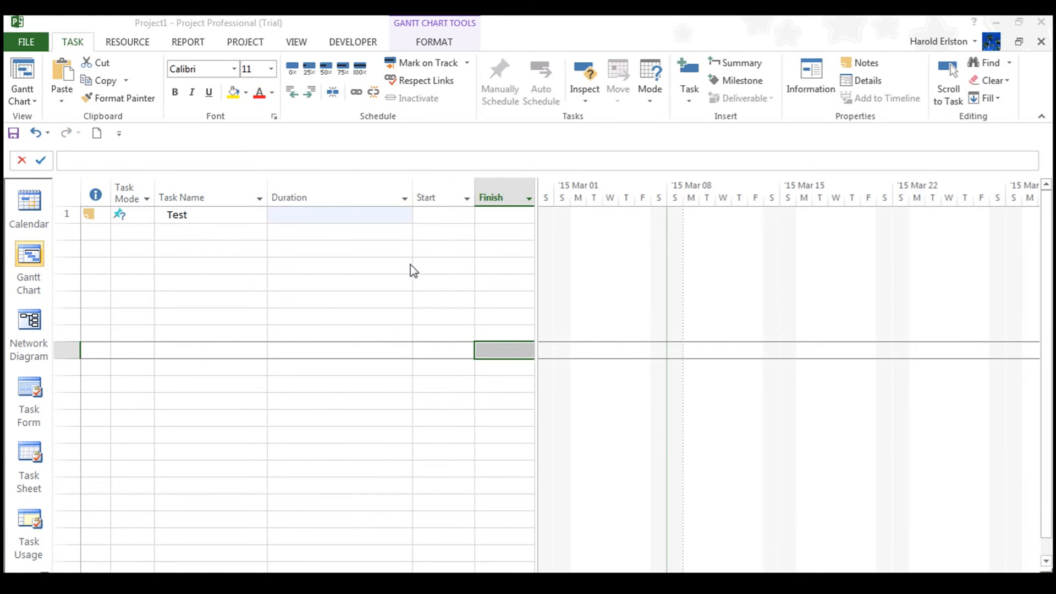
{"action": "left_click", "coordinate": [337, 214]}
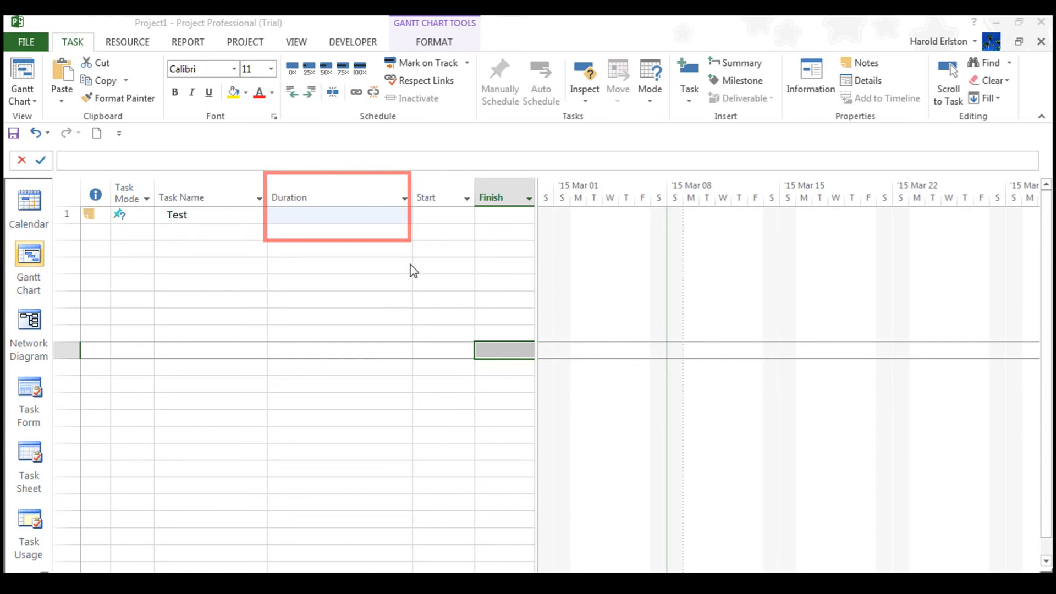
{"action": "mouse_move", "coordinate": [336, 219]}
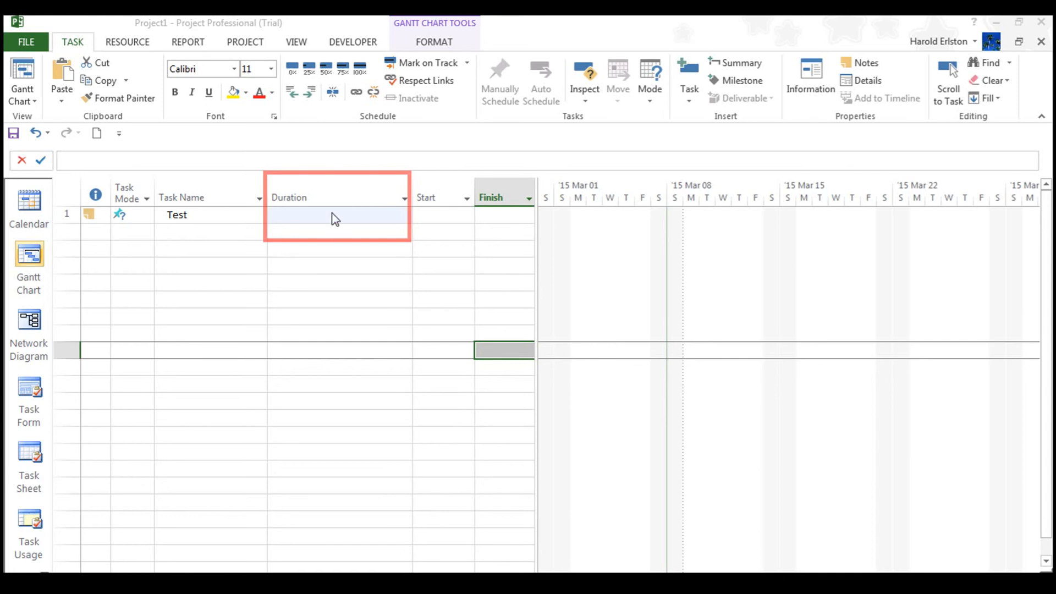
Enter 'ask peter at next meeting' in the Test task's Duration cell
{"action": "left_click", "coordinate": [335, 214]}
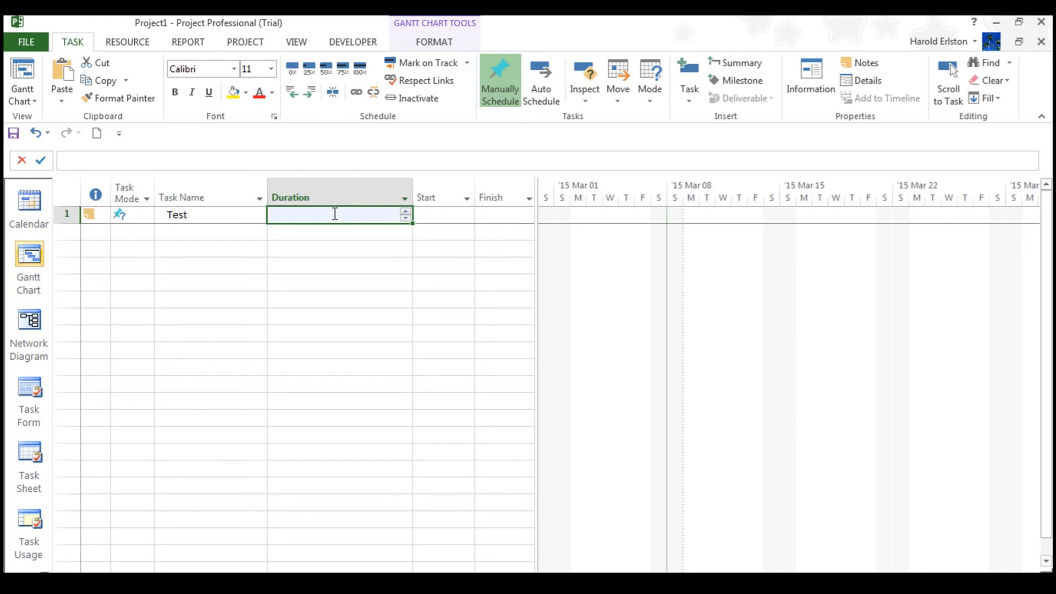
{"action": "type", "text": "ask pet"}
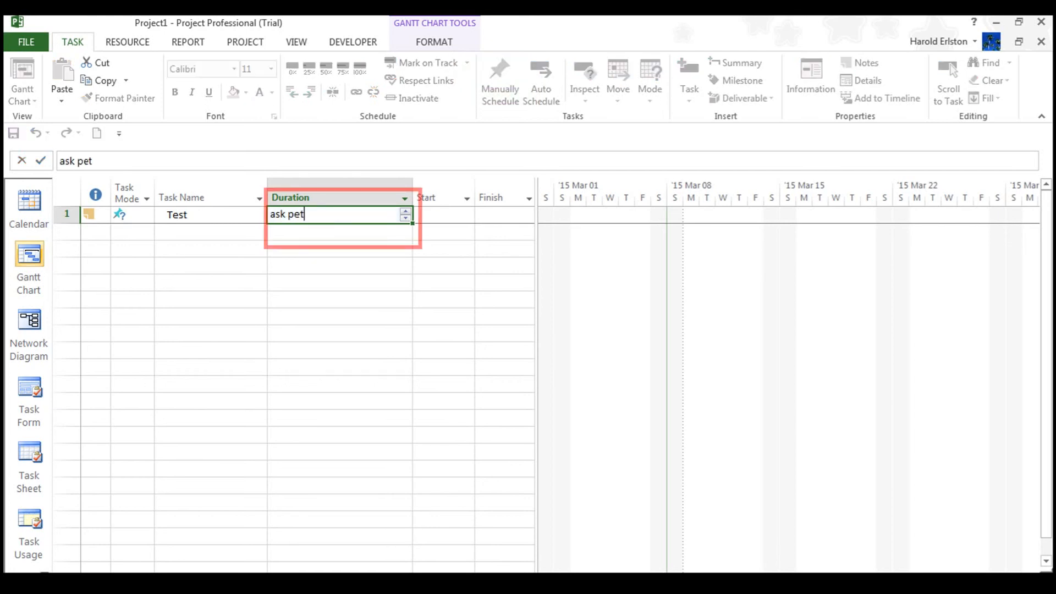
{"action": "type", "text": "er at ne"}
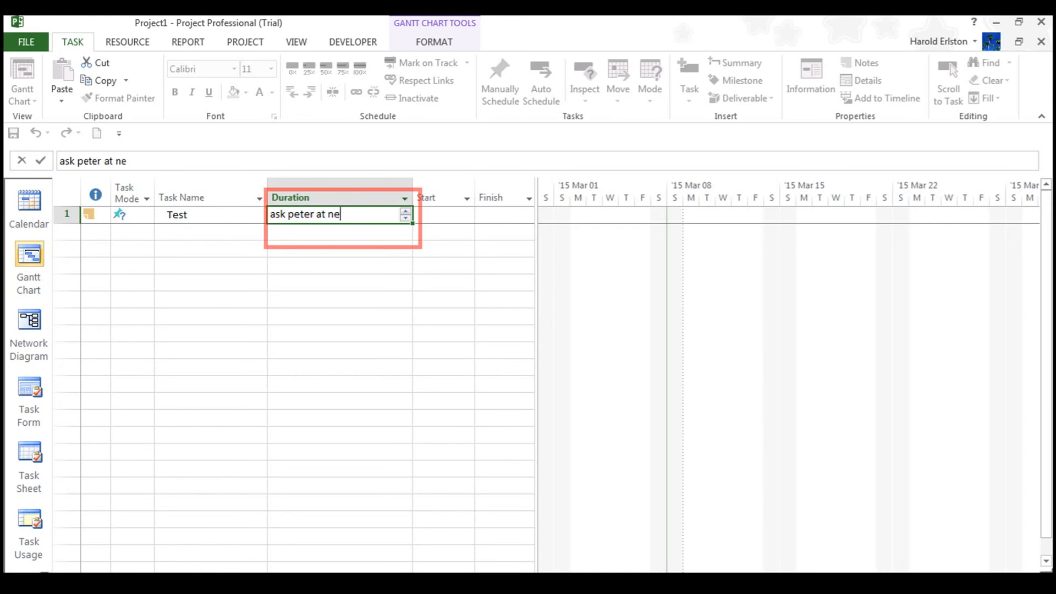
{"action": "type", "text": "xt meeting"}
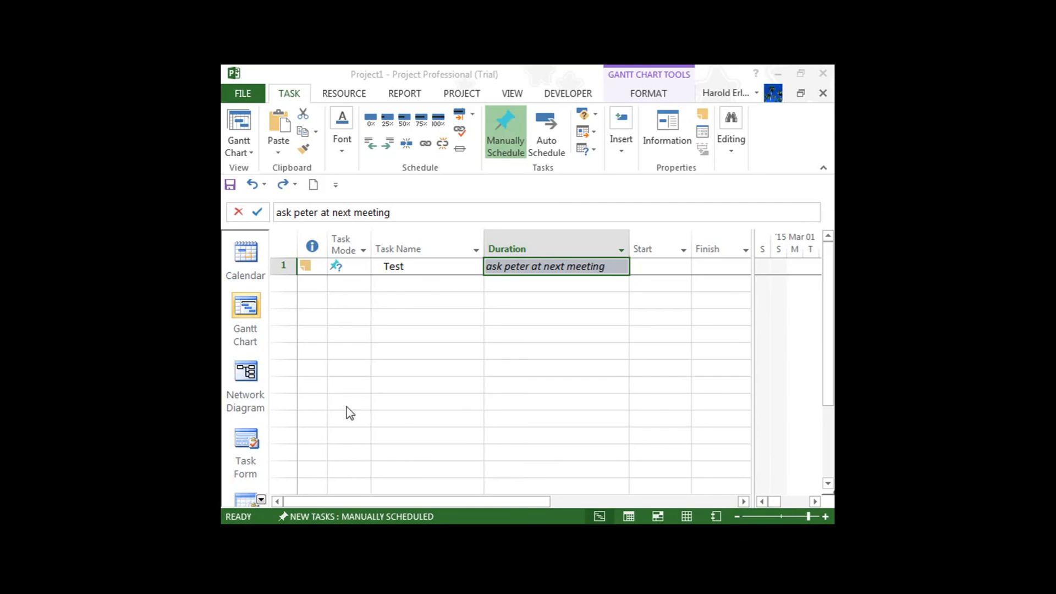
{"action": "mouse_move", "coordinate": [424, 435]}
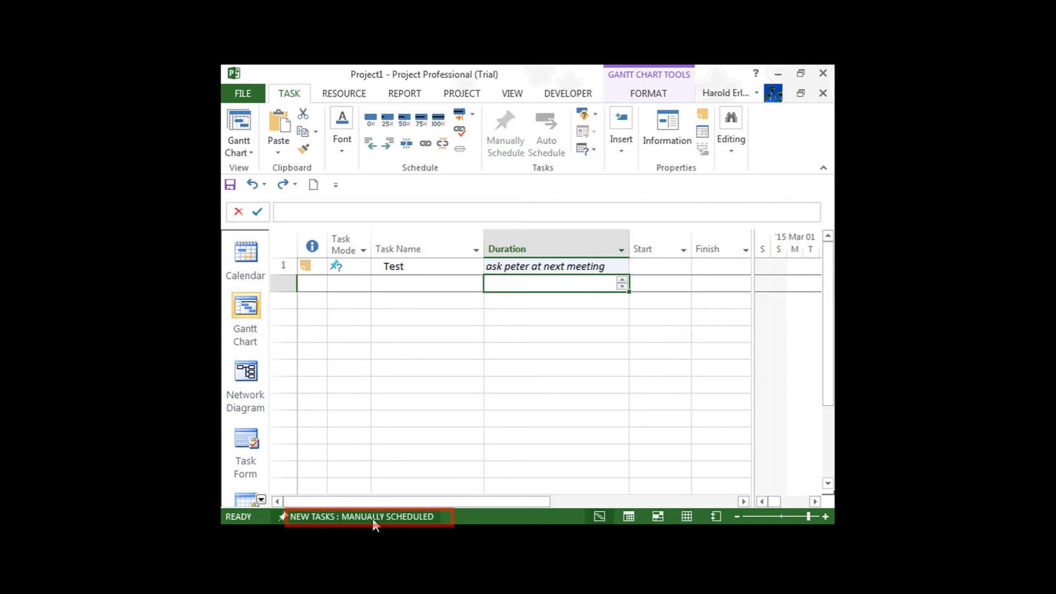
Switch New Tasks to Auto Scheduled and start typing 'test 2' in row 2
{"action": "left_click", "coordinate": [362, 517]}
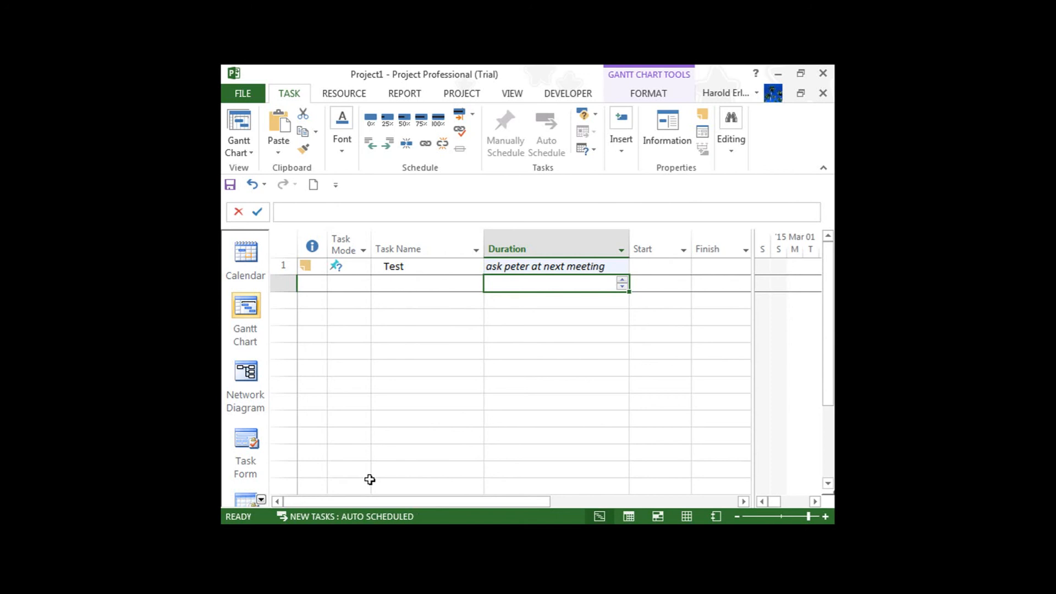
{"action": "type", "text": "test 2"}
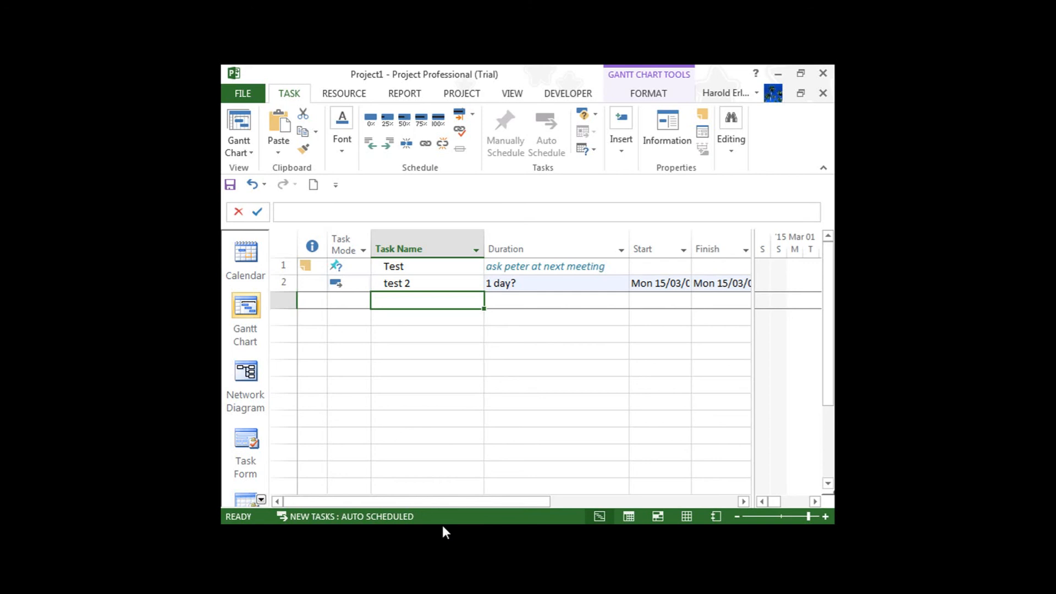
Finish entering 'test 2' as the second task with an estimated 1-day duration
{"action": "left_click", "coordinate": [553, 283]}
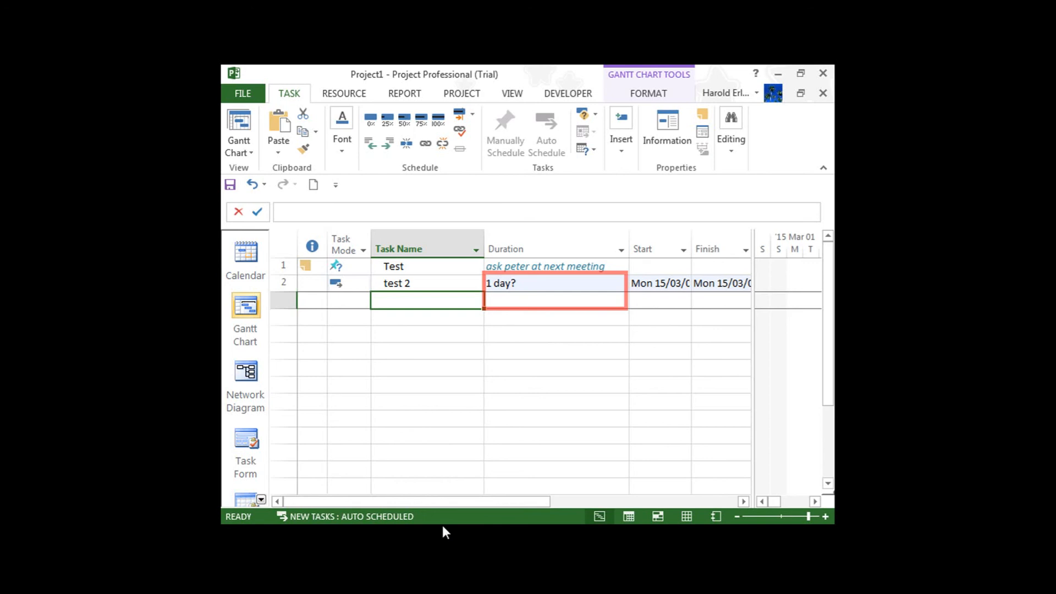
{"action": "left_click", "coordinate": [425, 301]}
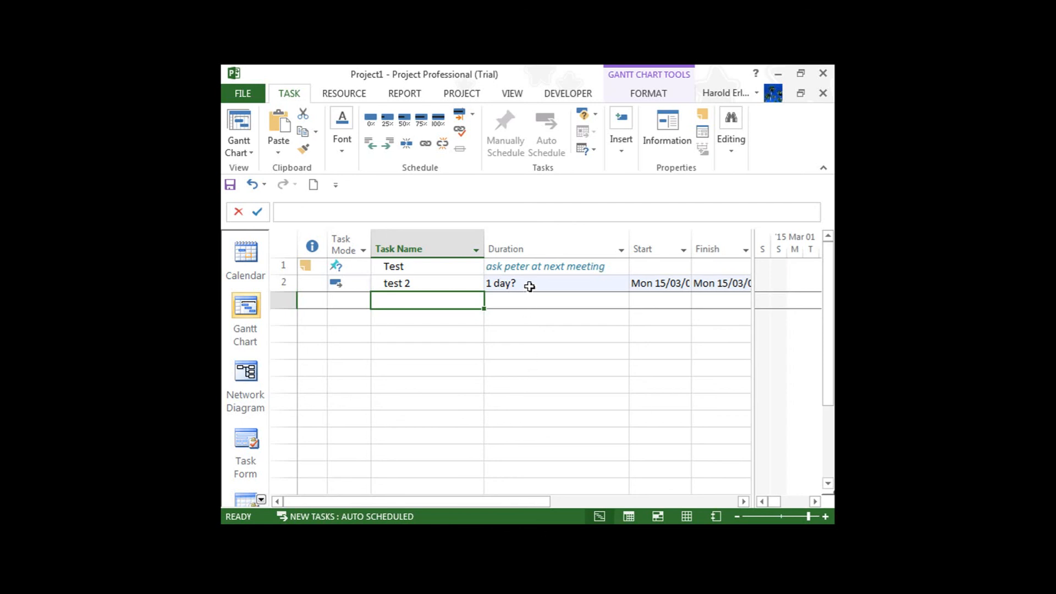
Set the duration of test 2 to 10
{"action": "left_click", "coordinate": [555, 283]}
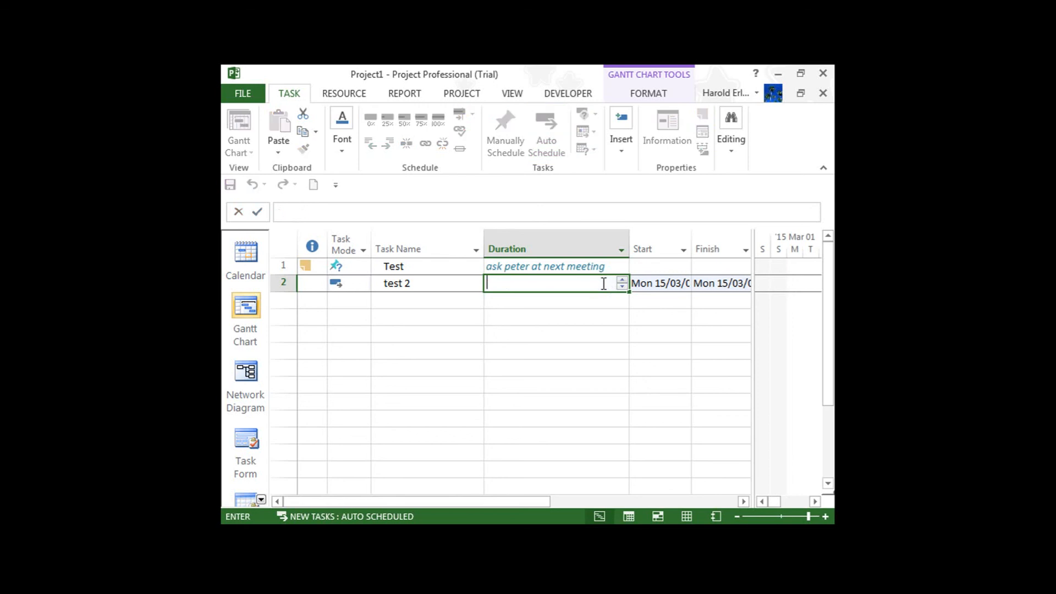
{"action": "type", "text": "10"}
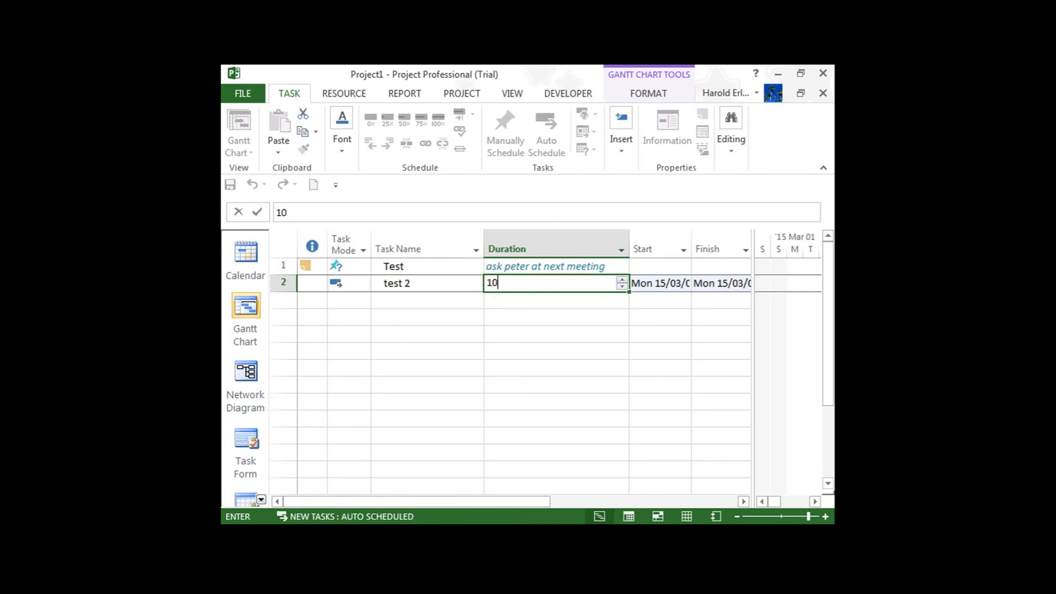
{"action": "key", "text": "enter"}
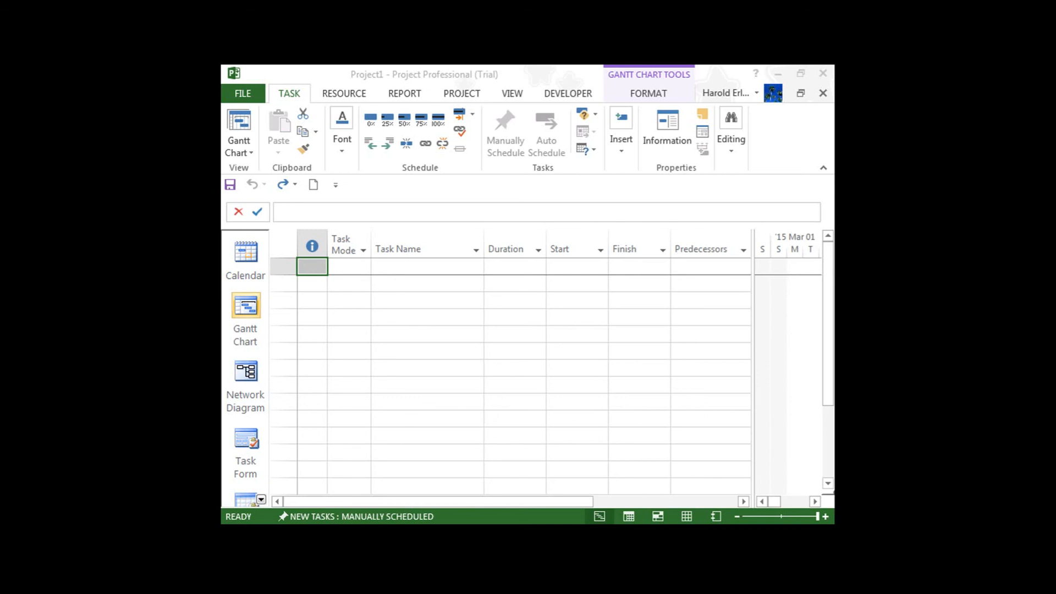
Enter tasks 'Planning' and 'Create architecture plans' in the Task Name column
{"action": "type", "text": "Pla"}
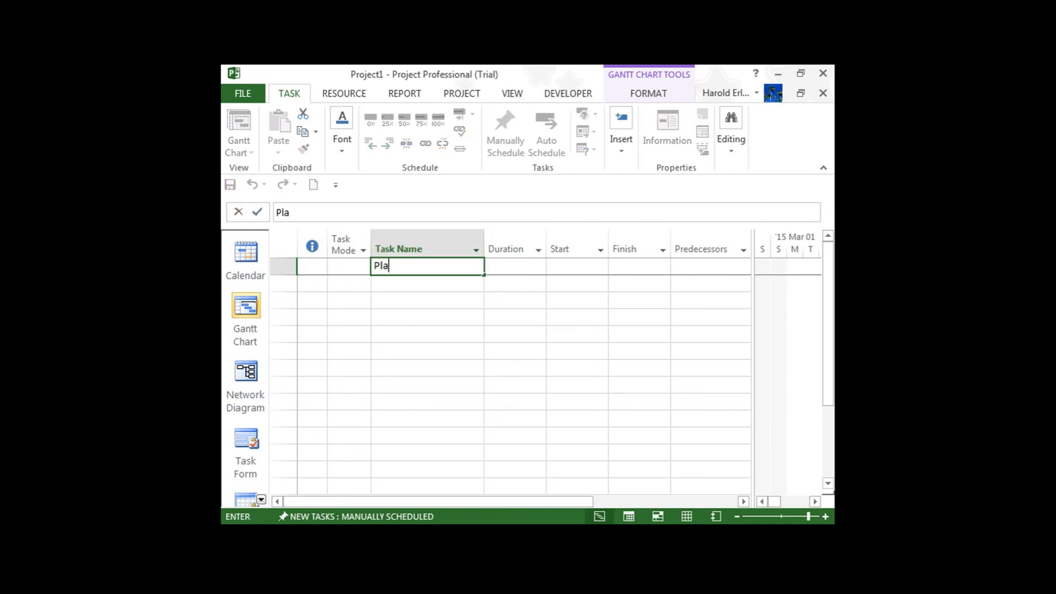
{"action": "type", "text": "nning"}
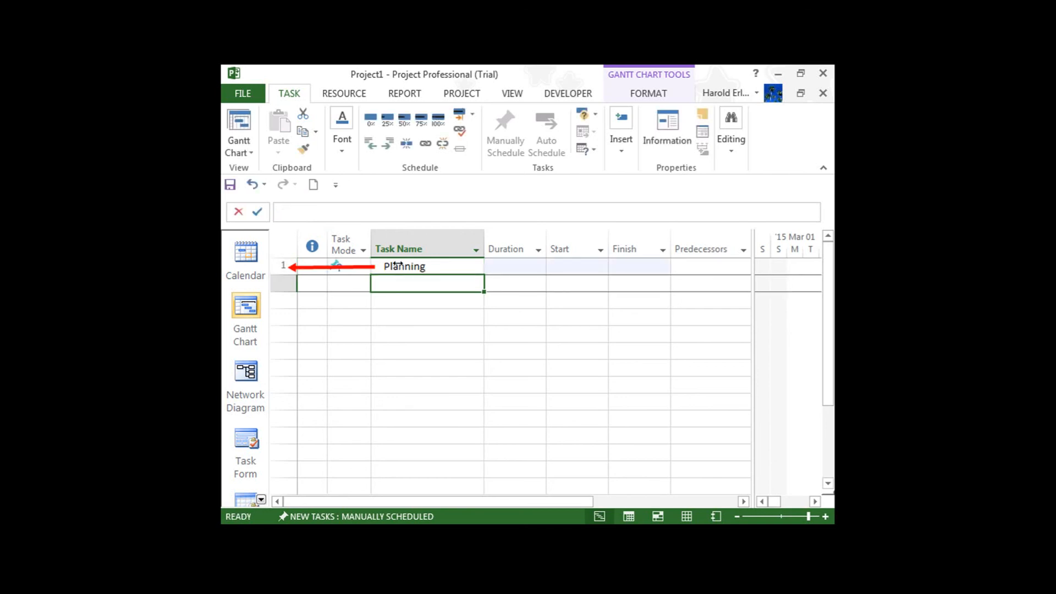
{"action": "type", "text": "Create"}
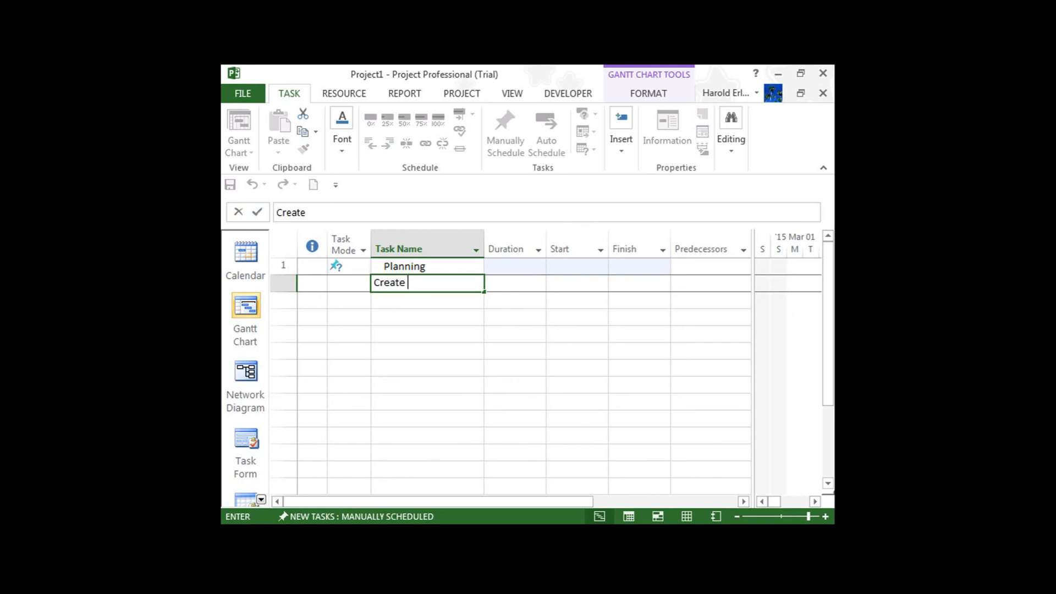
{"action": "type", "text": "a"}
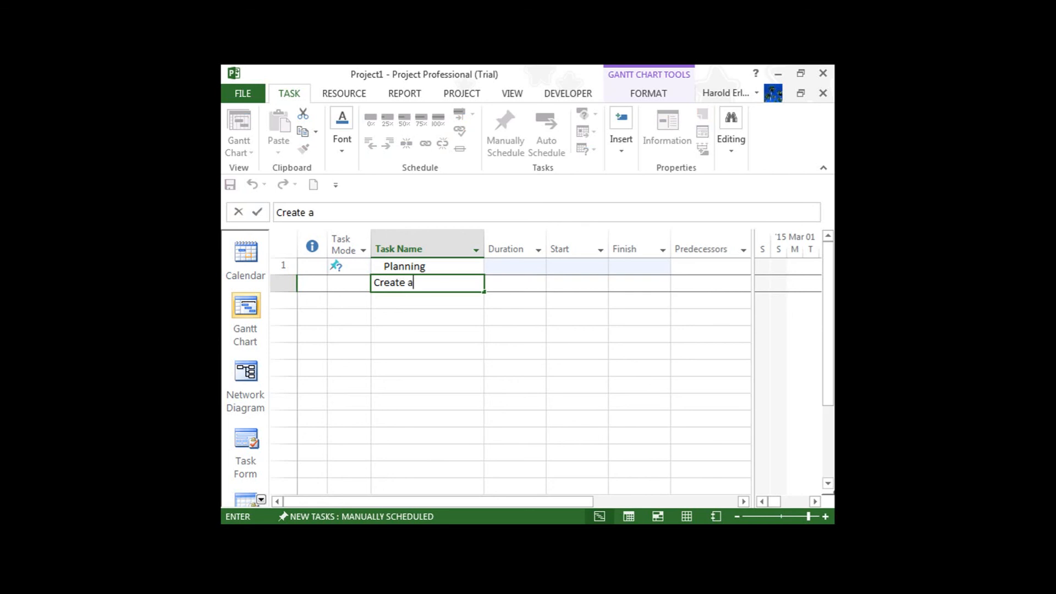
{"action": "type", "text": "rchite"}
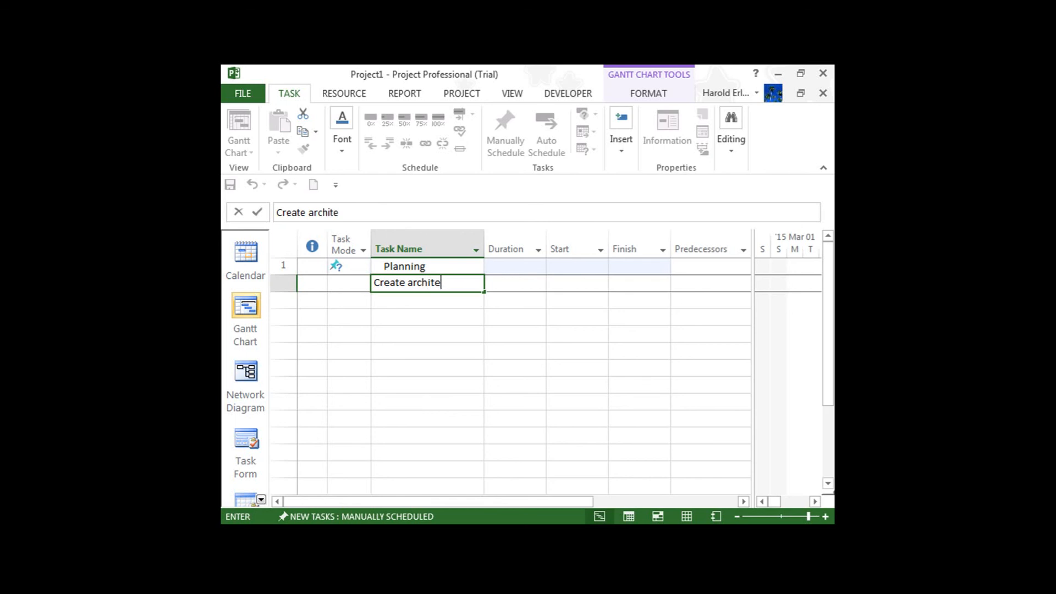
{"action": "type", "text": "cture"}
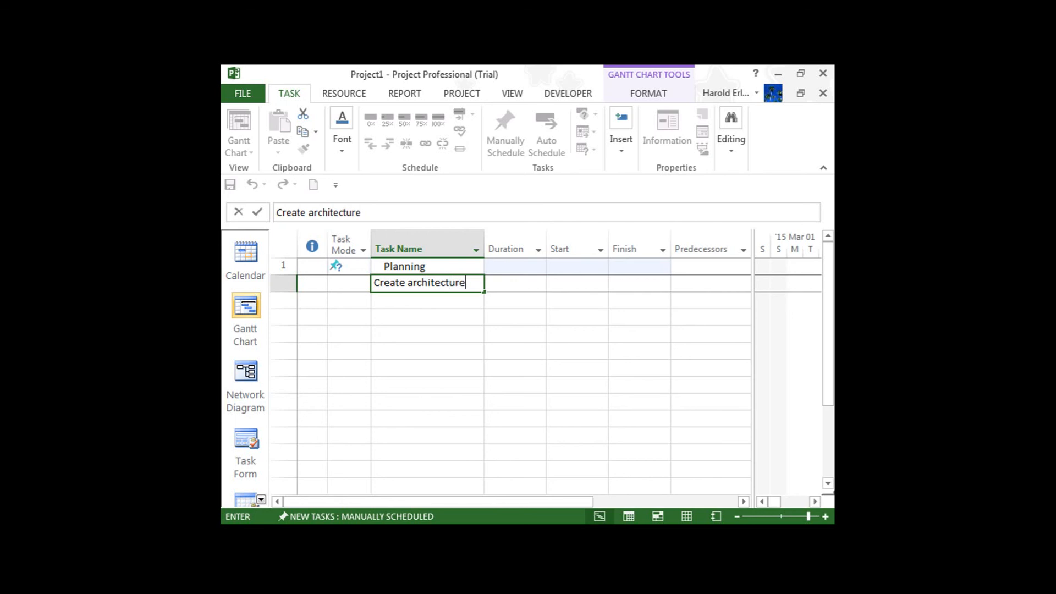
{"action": "type", "text": "plan"}
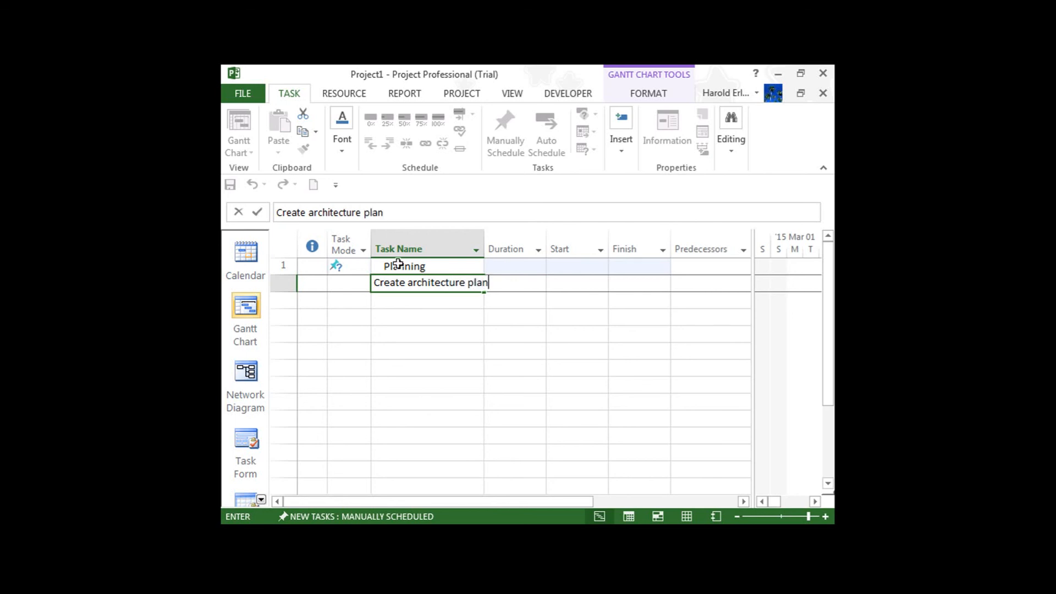
{"action": "key", "text": "enter"}
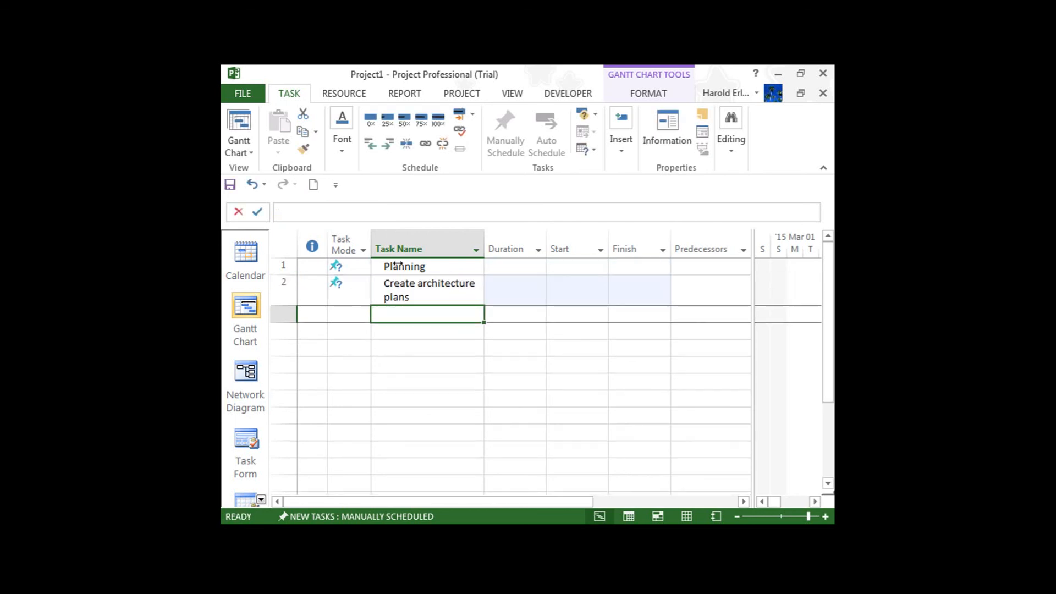
Type 'Sumbit plans for approval' as the third task name
{"action": "type", "text": "Sumbit pla"}
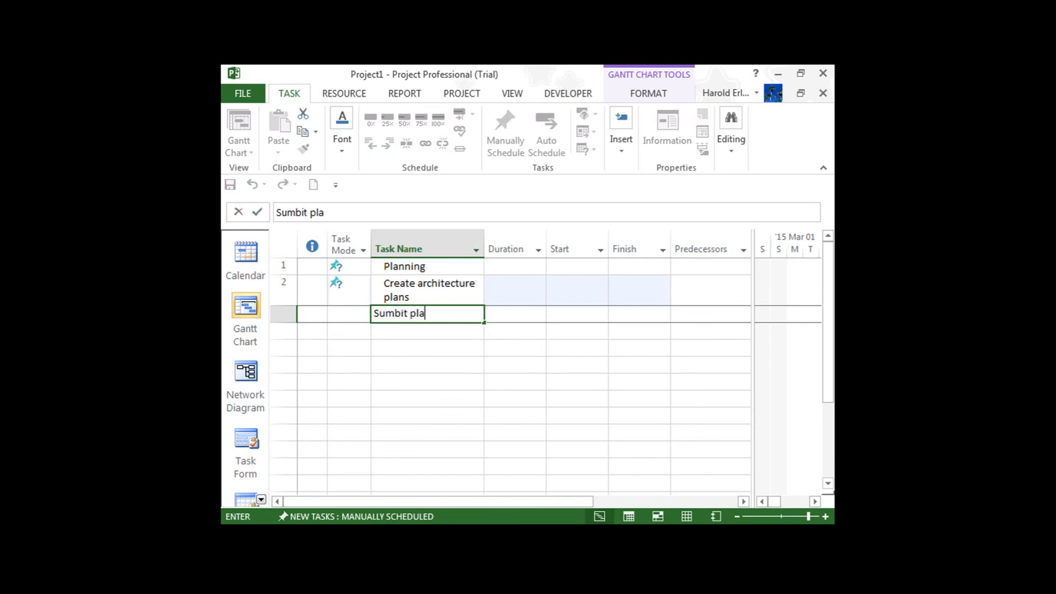
{"action": "type", "text": "ns for"}
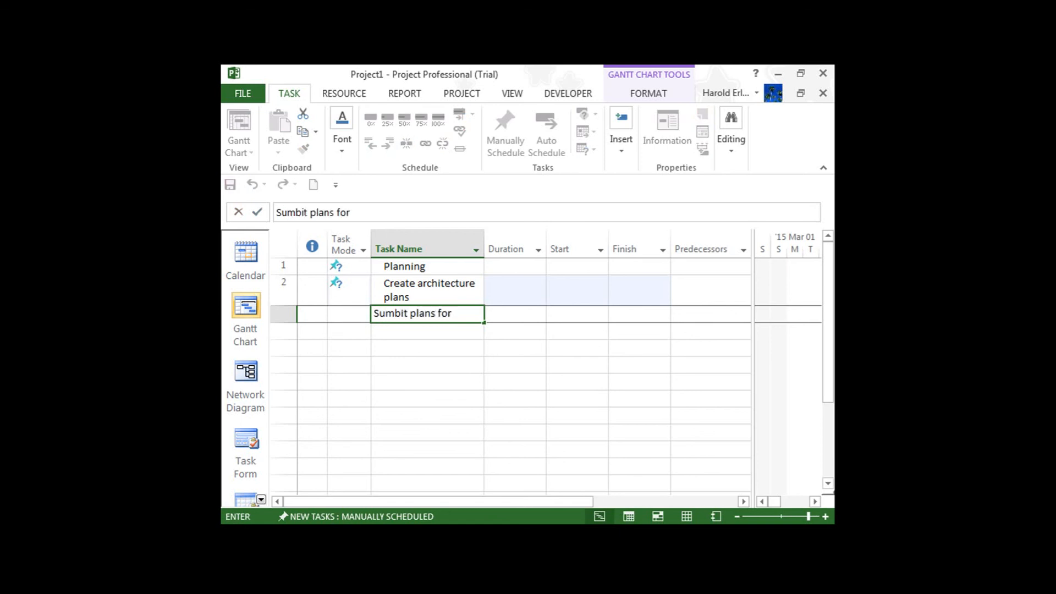
{"action": "type", "text": "approval"}
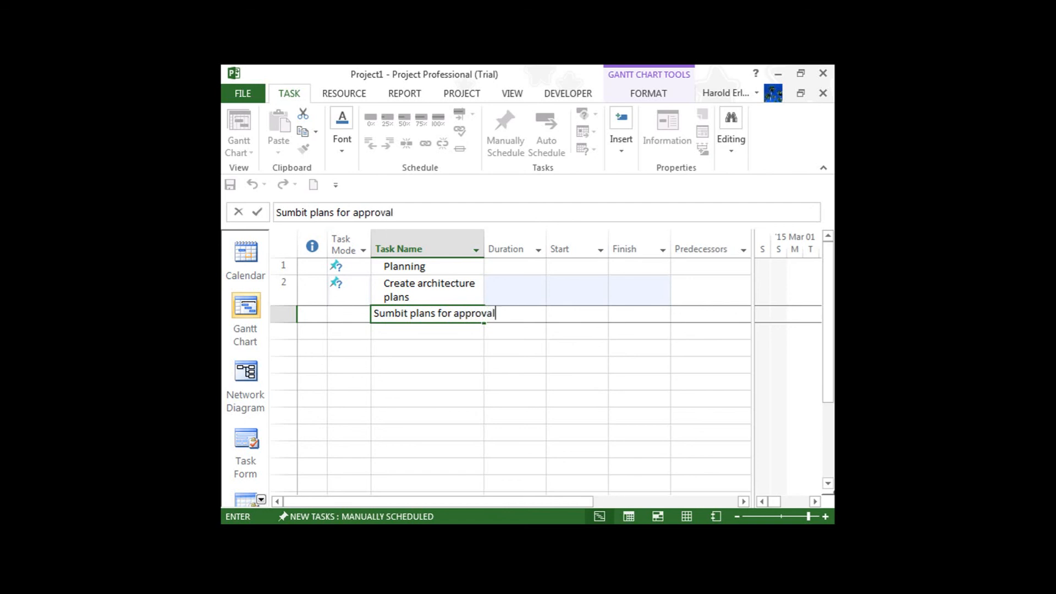